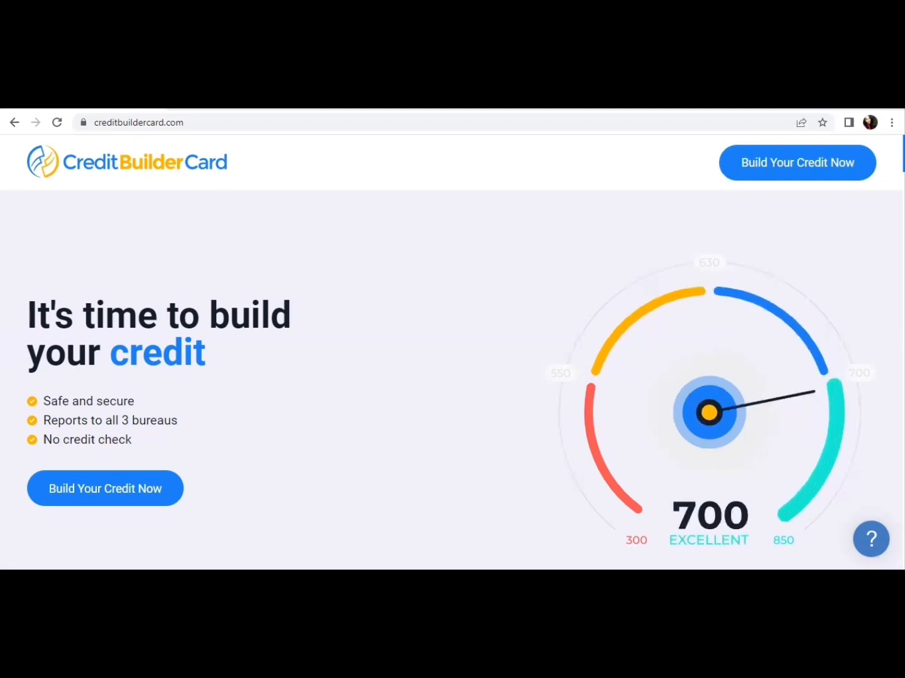
Step: Scroll from the hero banner past the How it works video to the Apply, Deposit and Build steps
{"action": "scroll", "scroll_direction": "down", "scroll_amount": 3}
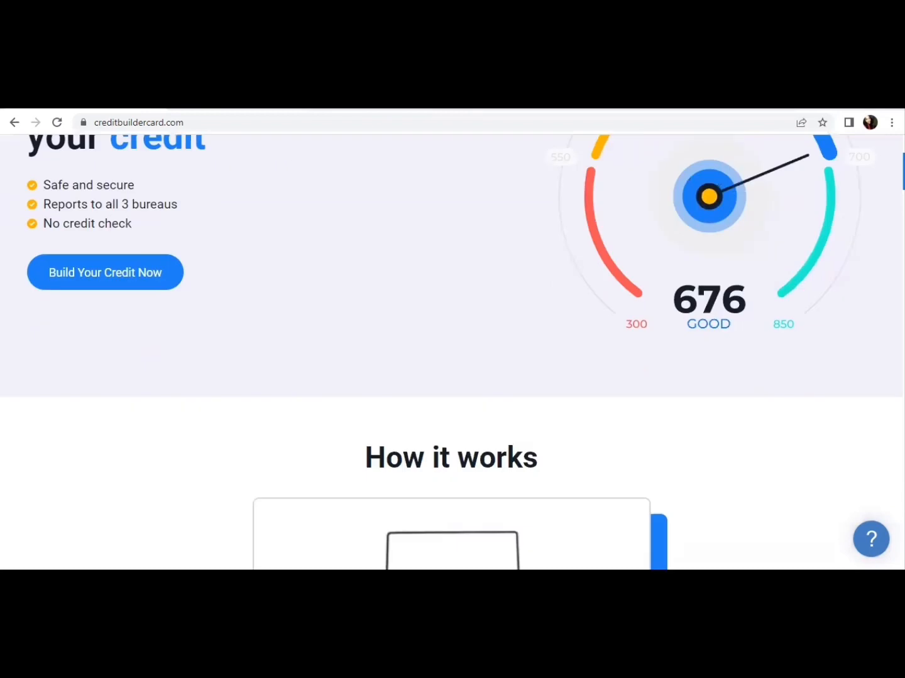
{"action": "scroll", "scroll_direction": "down", "scroll_amount": 3}
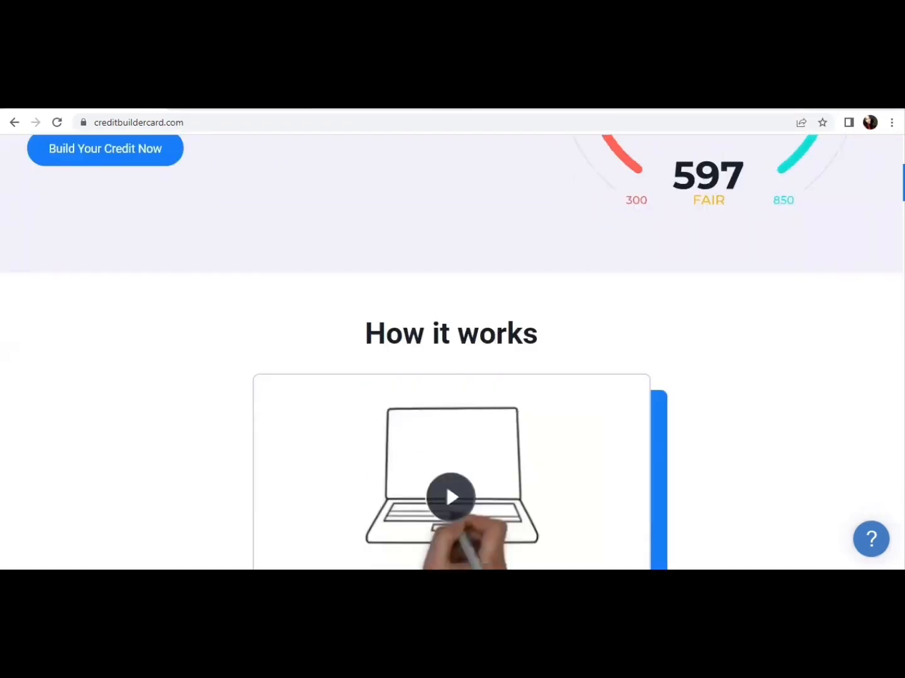
{"action": "scroll", "scroll_direction": "down", "scroll_amount": 3}
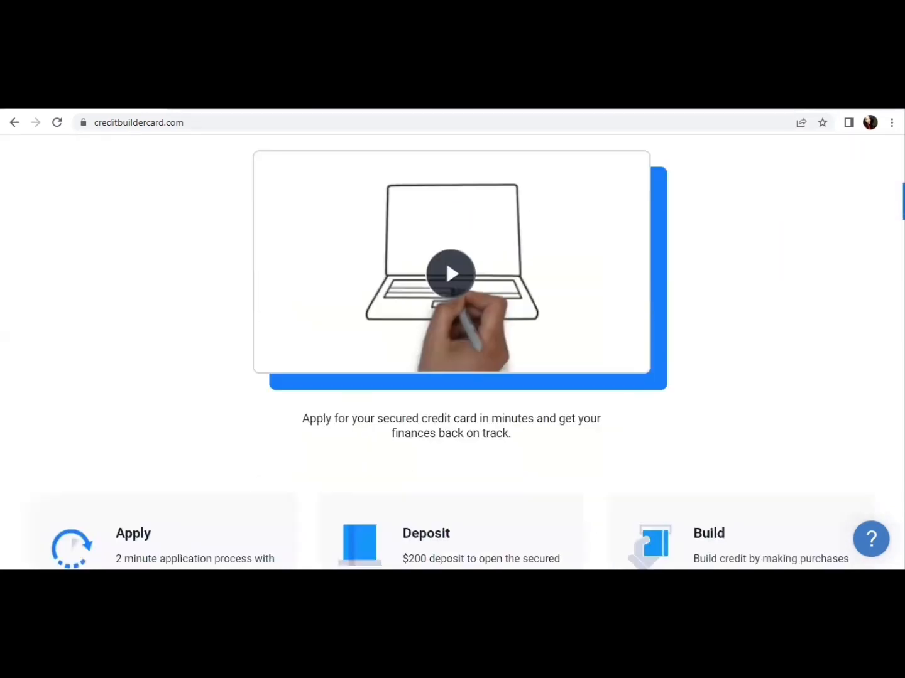
{"action": "scroll", "scroll_direction": "down", "scroll_amount": 3}
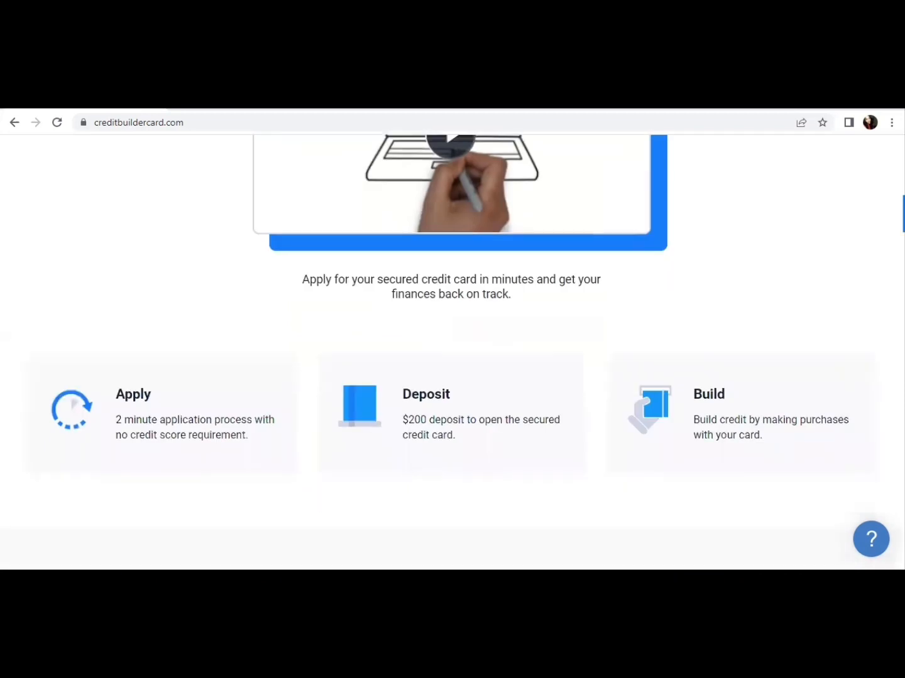
{"action": "scroll", "scroll_direction": "down", "scroll_amount": 3}
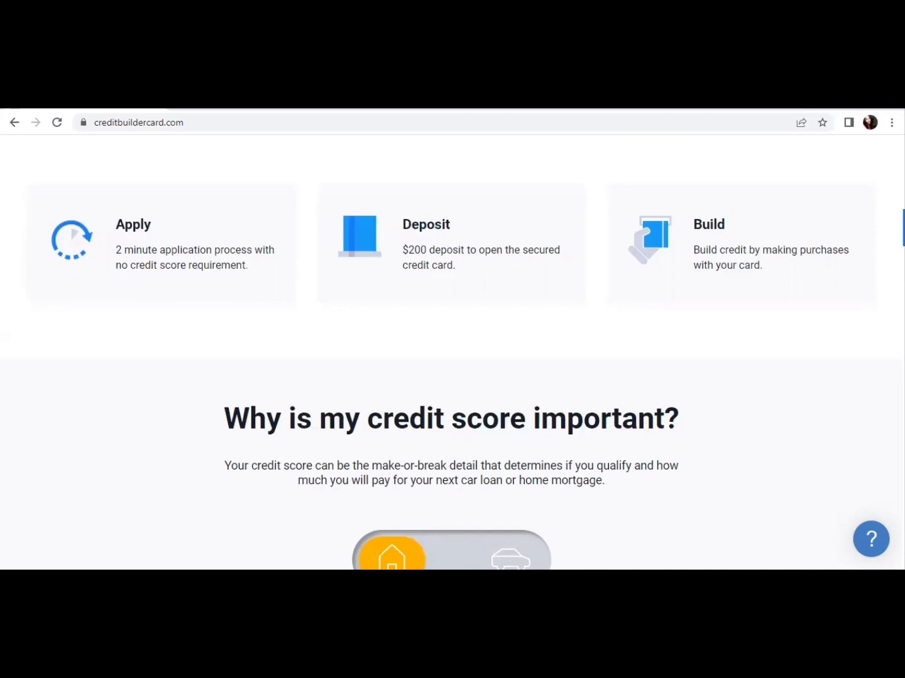
Step: Scroll through 'Why is my credit score important?' to the $200,000 loan comparison of 630 vs 760 scores
{"action": "scroll", "scroll_direction": "down", "scroll_amount": 3}
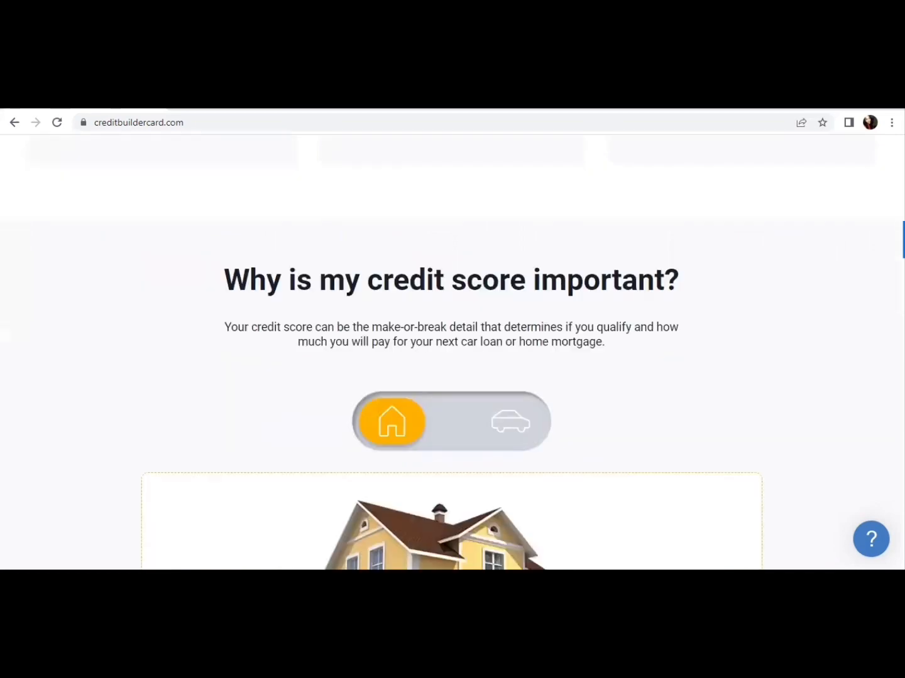
{"action": "scroll", "scroll_direction": "down", "scroll_amount": 3}
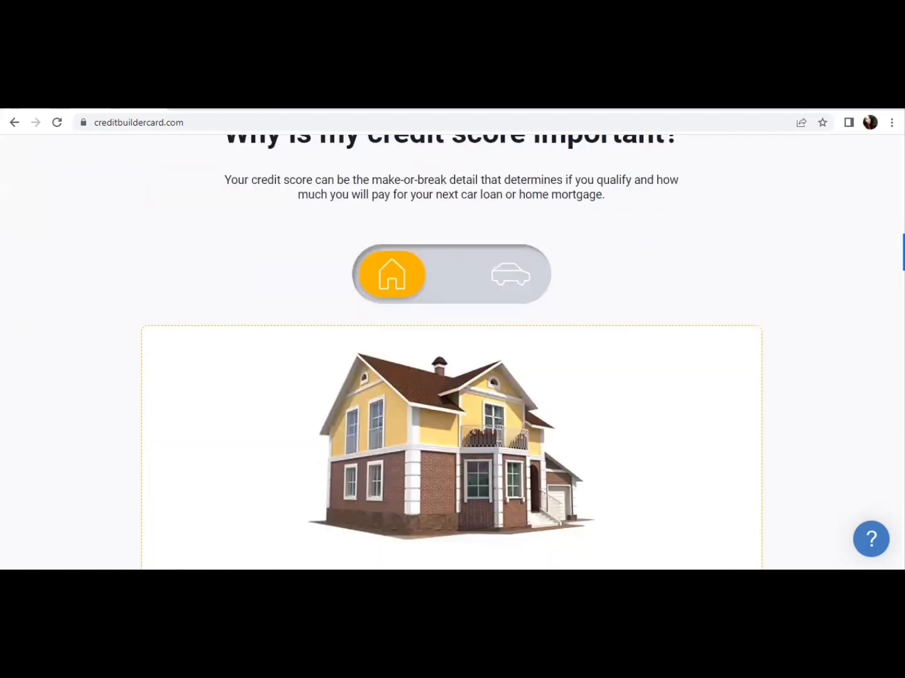
{"action": "scroll", "scroll_direction": "down", "scroll_amount": 3}
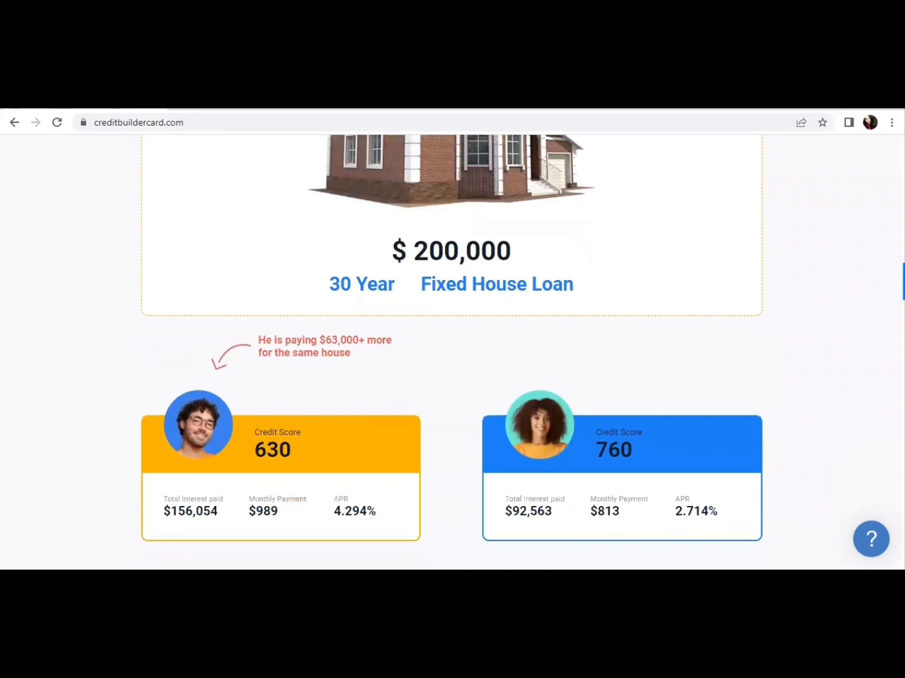
{"action": "scroll", "scroll_direction": "up", "scroll_amount": 3}
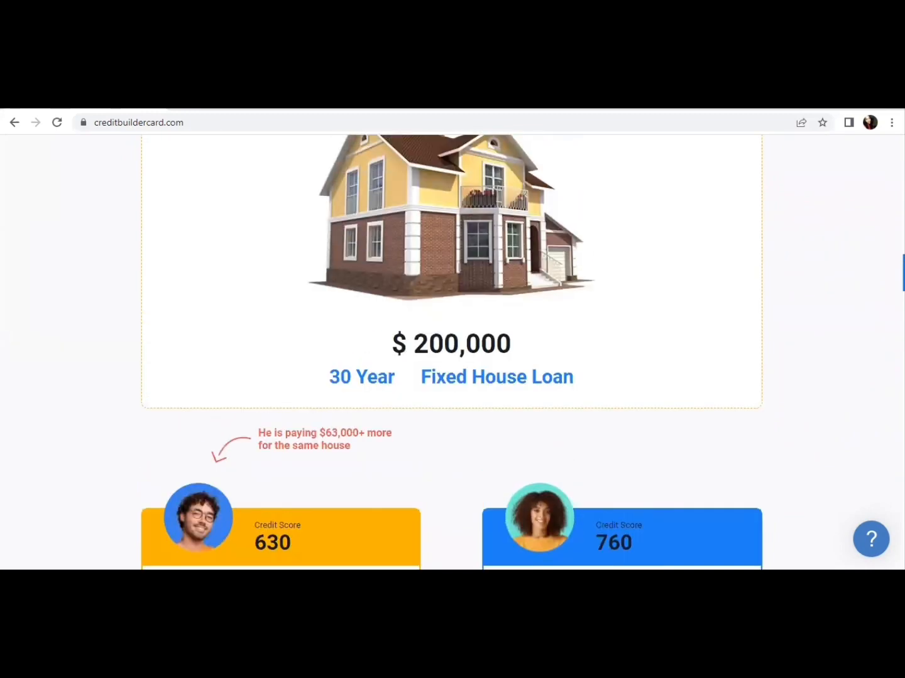
{"action": "scroll", "scroll_direction": "down", "scroll_amount": 3}
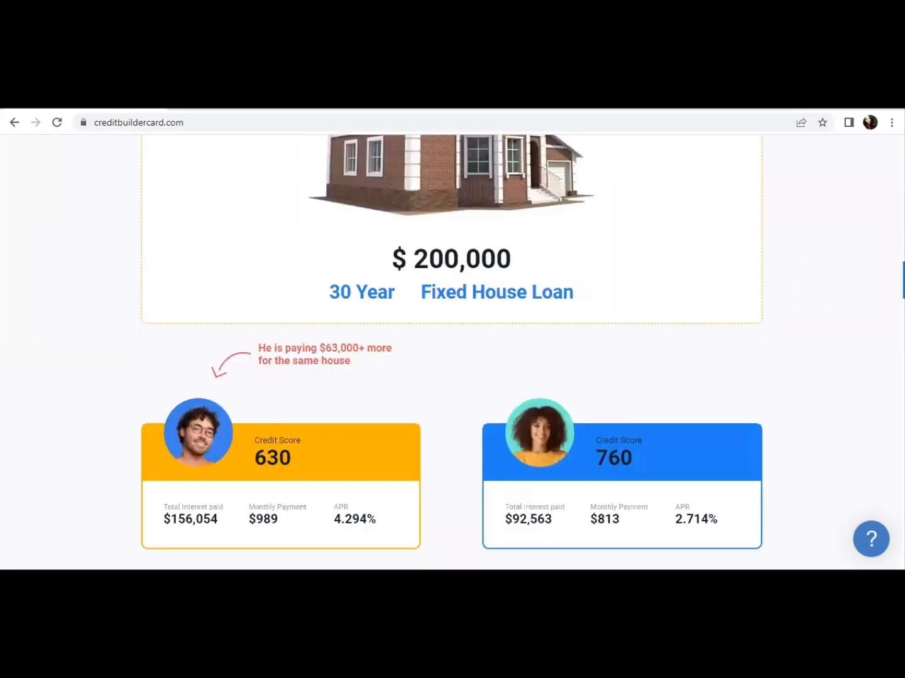
{"action": "scroll", "scroll_direction": "down", "scroll_amount": 3}
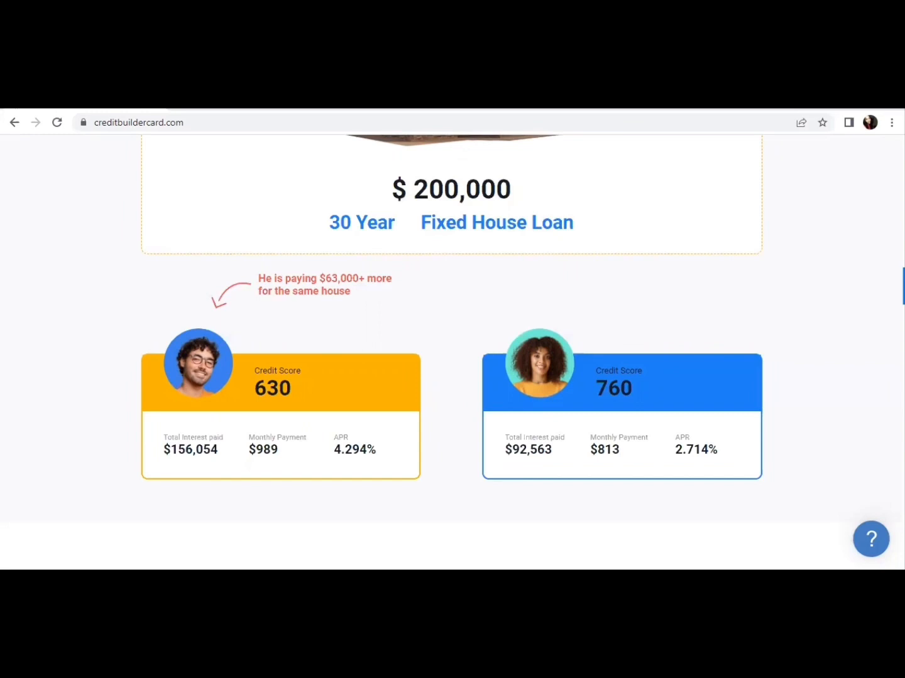
{"action": "scroll", "scroll_direction": "down", "scroll_amount": 3}
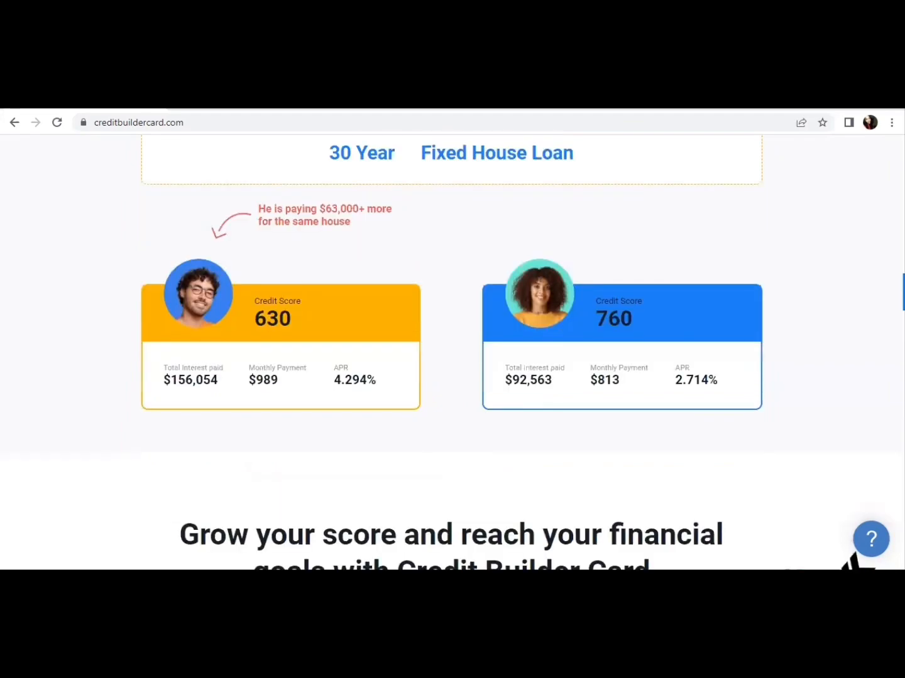
Step: Scroll past 'Grow your score' to the Risky Credit Cards vs Credit Builder Card comparison and testimonials
{"action": "scroll", "scroll_direction": "down", "scroll_amount": 3}
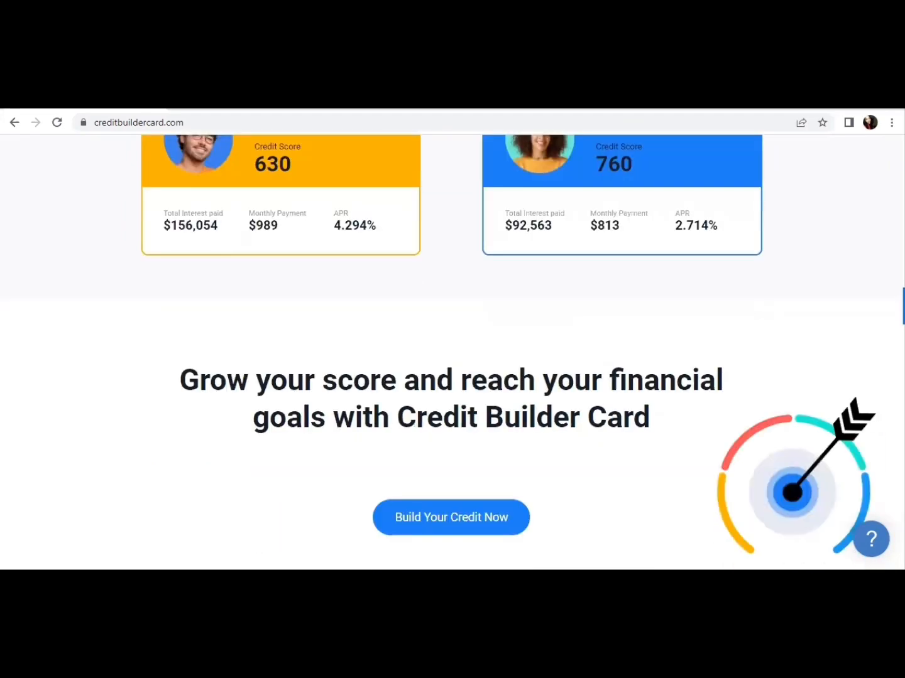
{"action": "scroll", "scroll_direction": "down", "scroll_amount": 3}
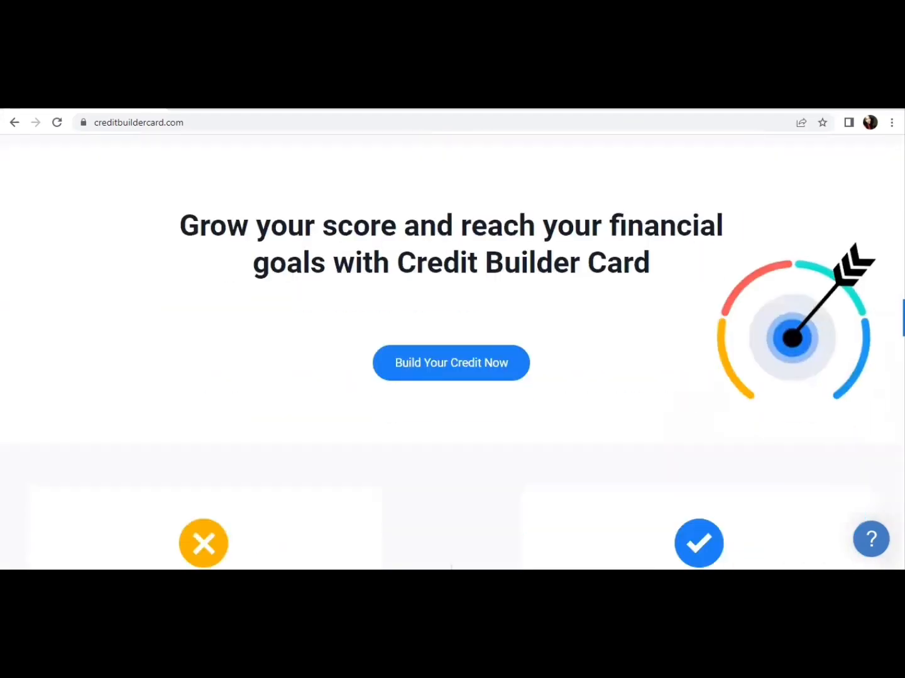
{"action": "scroll", "scroll_direction": "down", "scroll_amount": 3}
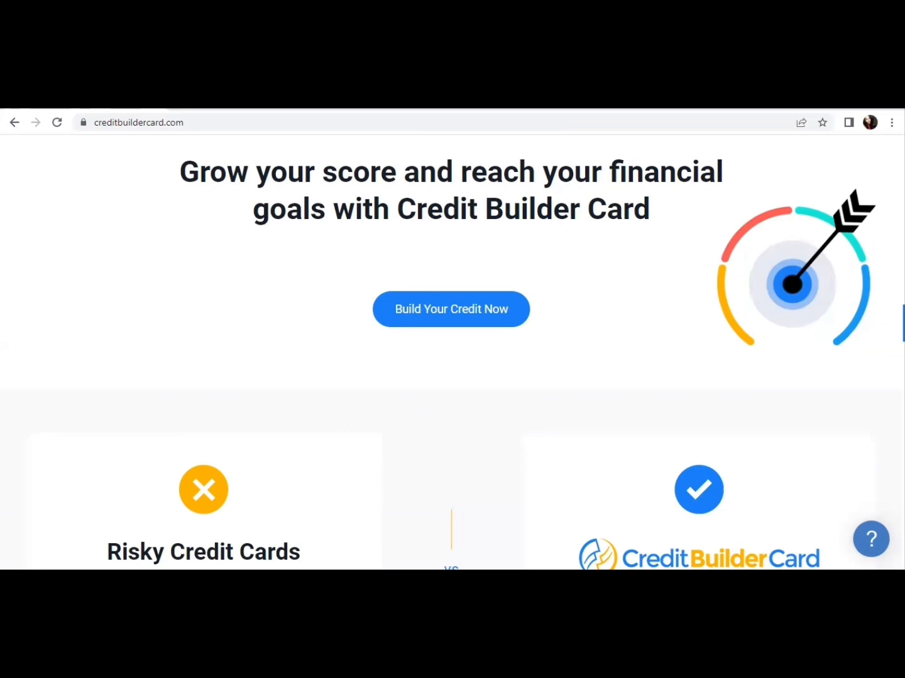
{"action": "scroll", "scroll_direction": "down", "scroll_amount": 3}
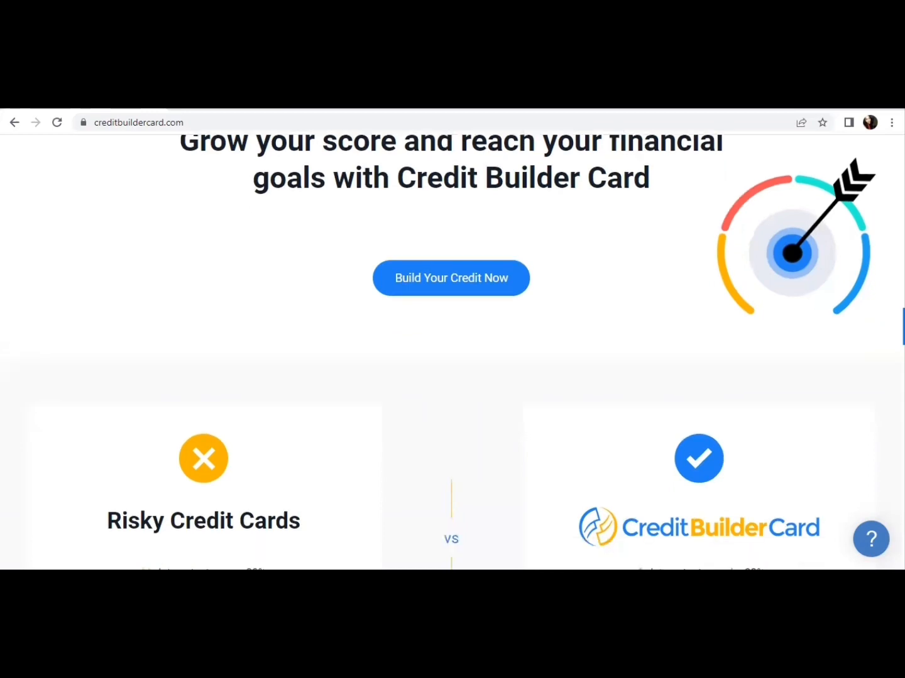
{"action": "scroll", "scroll_direction": "down", "scroll_amount": 3}
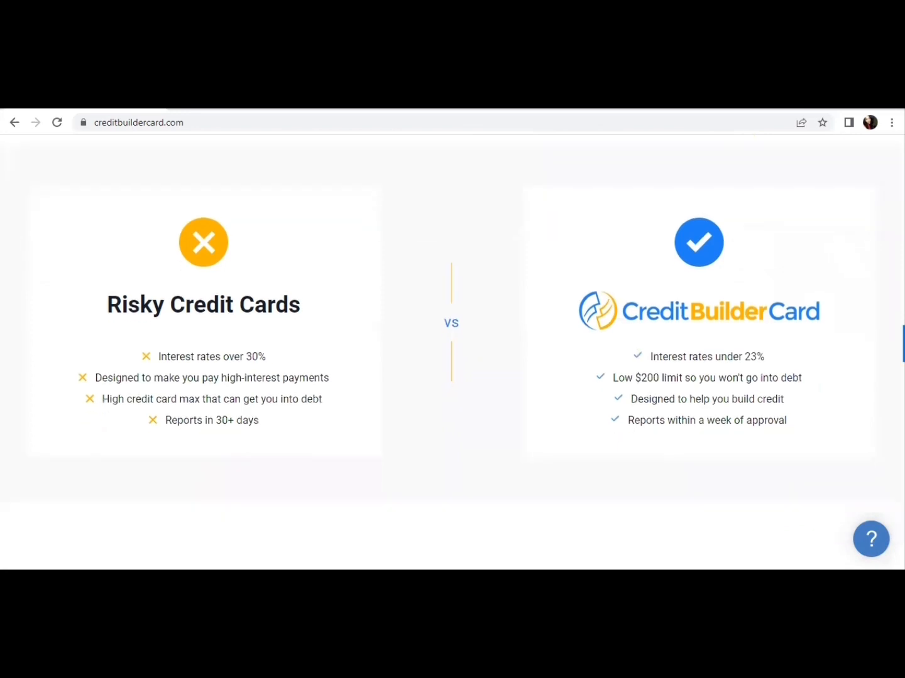
{"action": "mouse_move", "coordinate": [865, 337]}
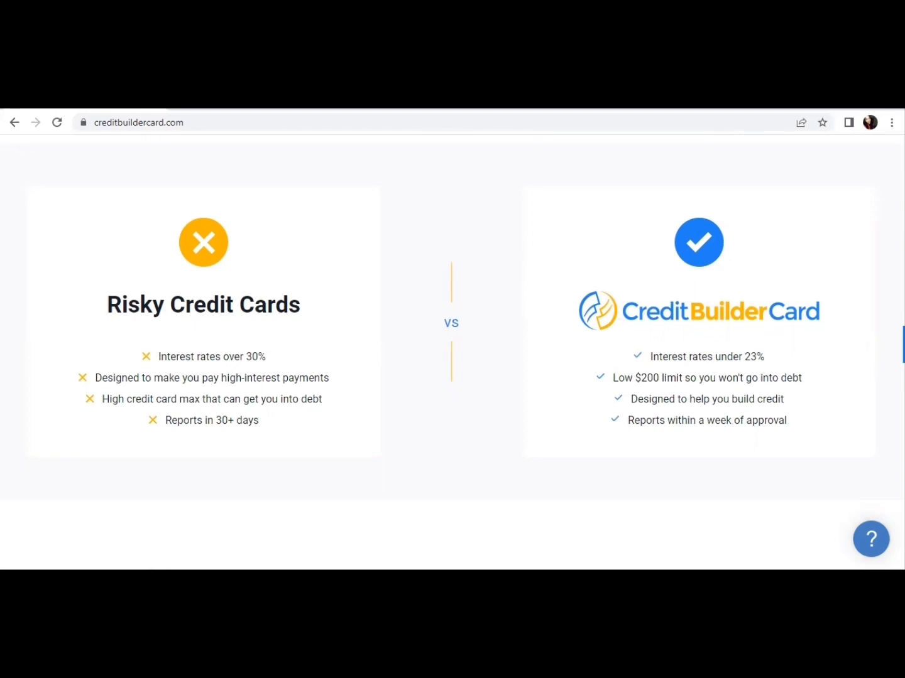
{"action": "scroll", "scroll_direction": "down", "scroll_amount": 3}
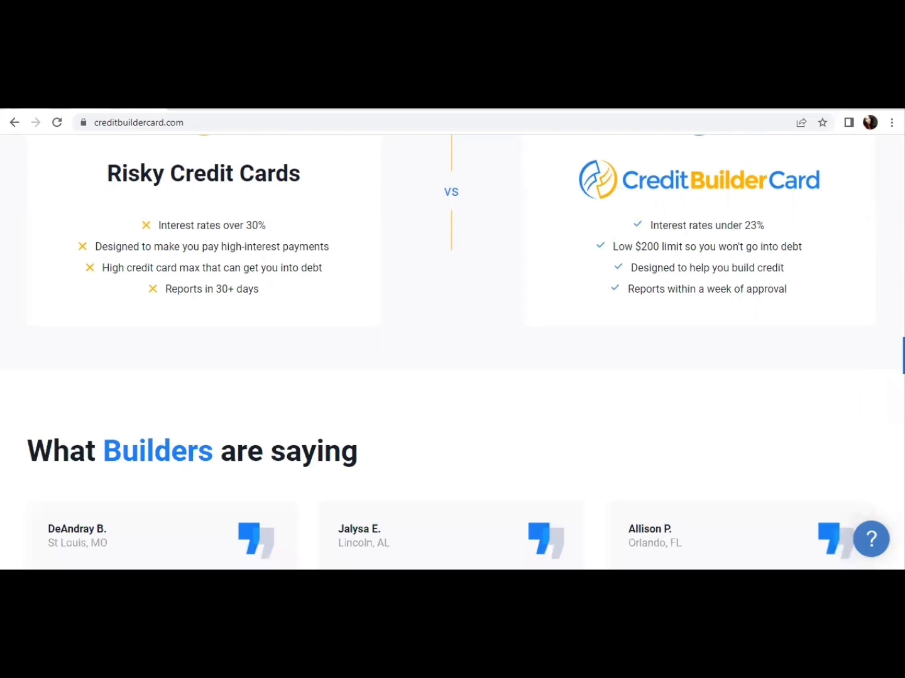
Step: Scroll past the testimonials and the 2 Weeks banner to the collapsed FAQ section
{"action": "scroll", "scroll_direction": "down", "scroll_amount": 3}
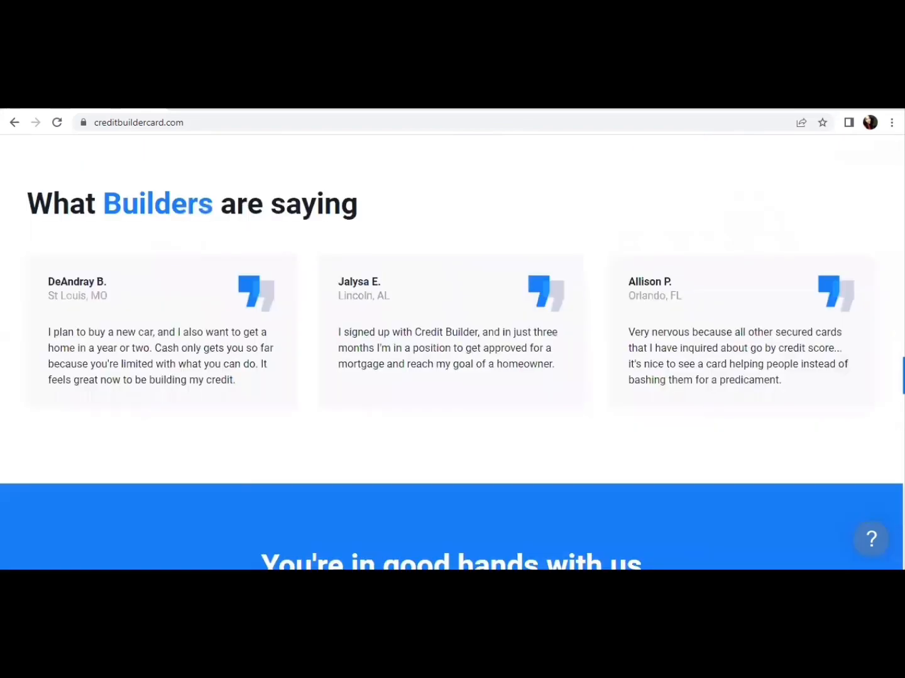
{"action": "scroll", "scroll_direction": "down", "scroll_amount": 3}
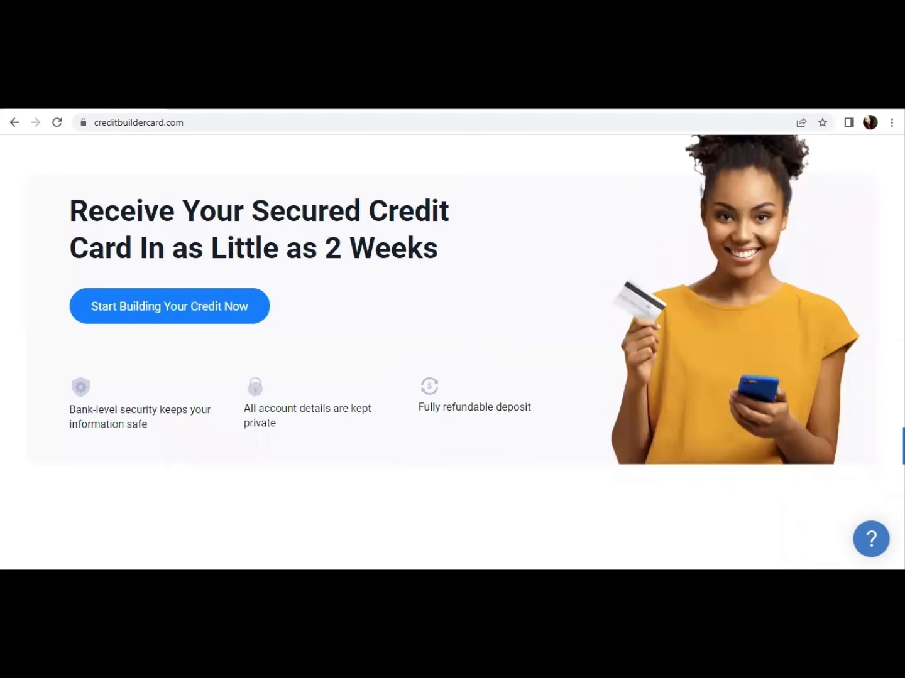
{"action": "scroll", "scroll_direction": "down", "scroll_amount": 3}
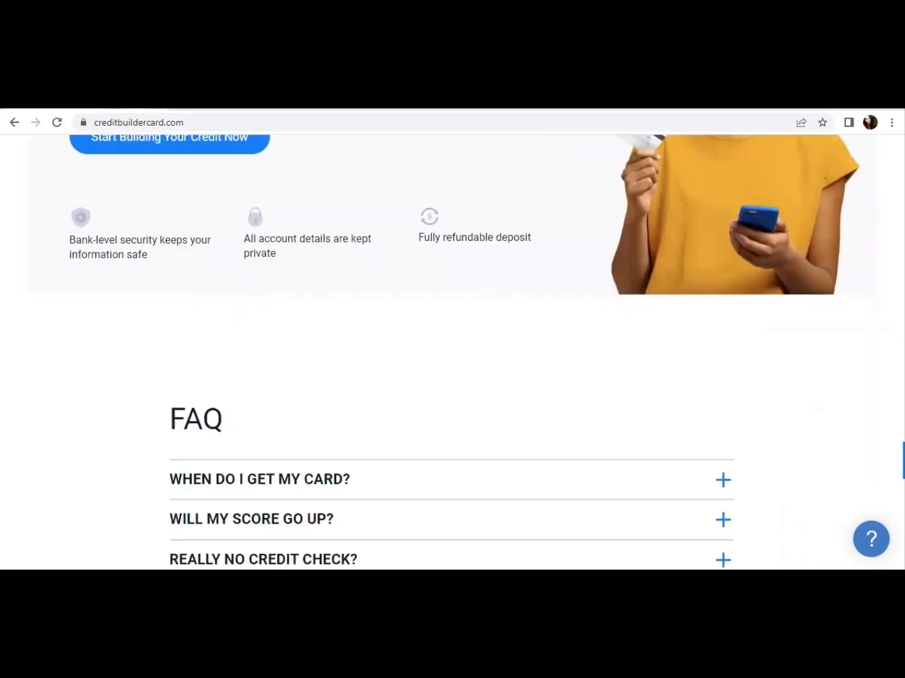
{"action": "scroll", "scroll_direction": "down", "scroll_amount": 3}
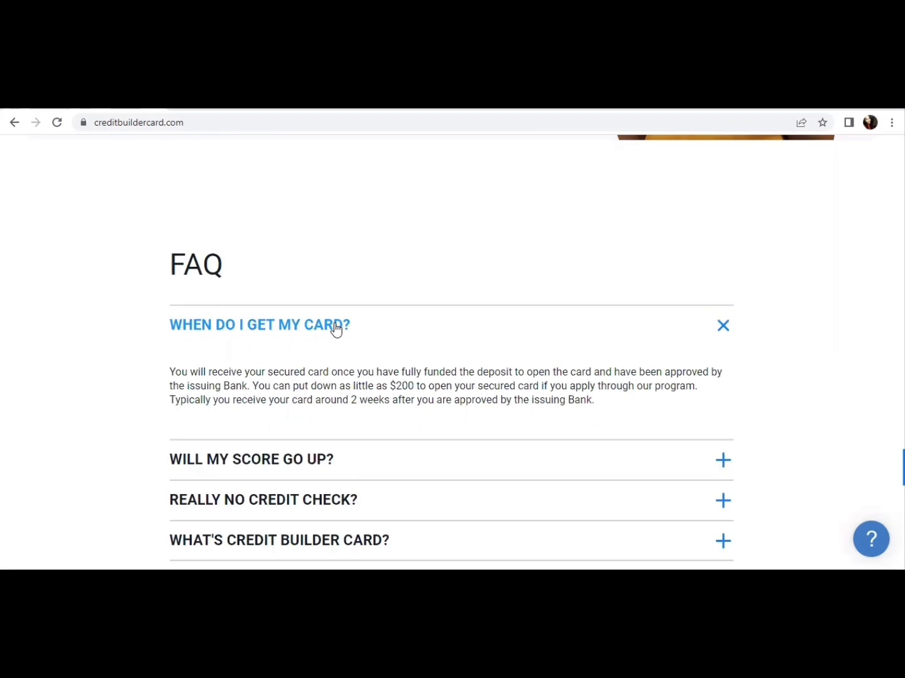
{"action": "mouse_move", "coordinate": [651, 422]}
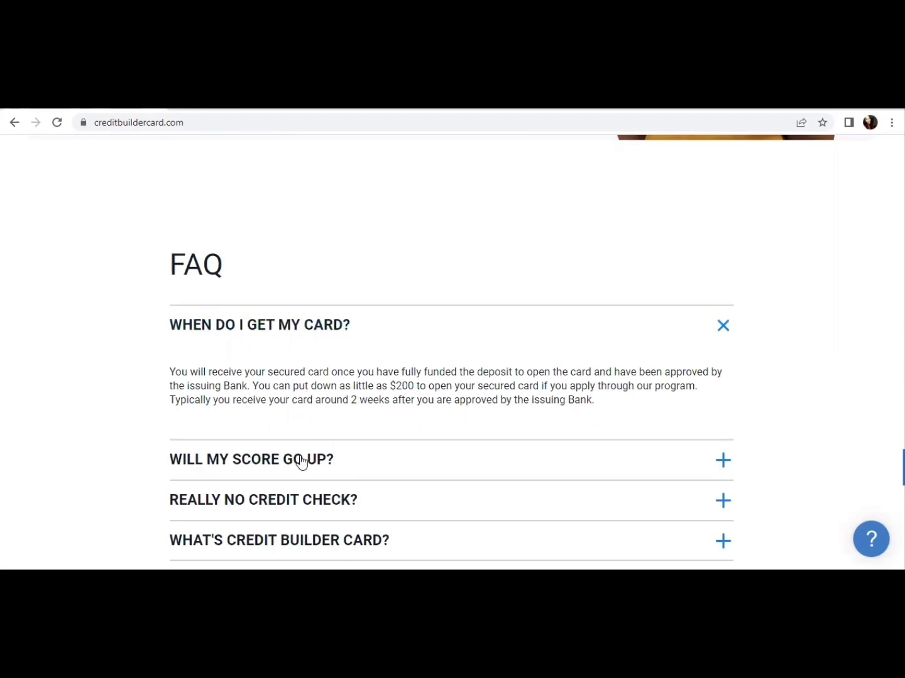
{"action": "mouse_move", "coordinate": [300, 460]}
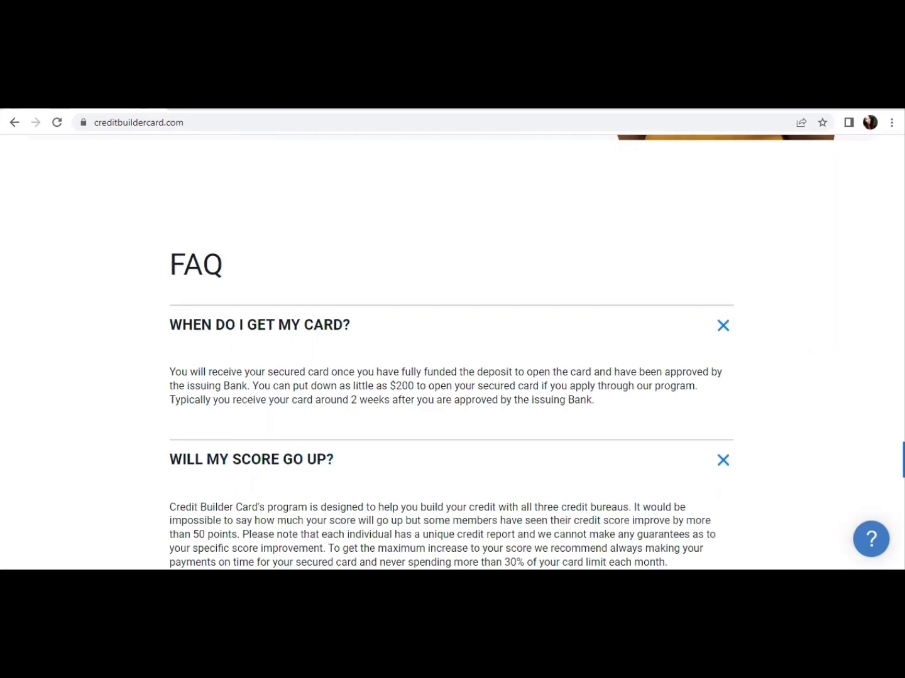
Step: Expand the 'Really No Credit Check?' FAQ answer and scroll down through it
{"action": "scroll", "scroll_direction": "down", "scroll_amount": 3}
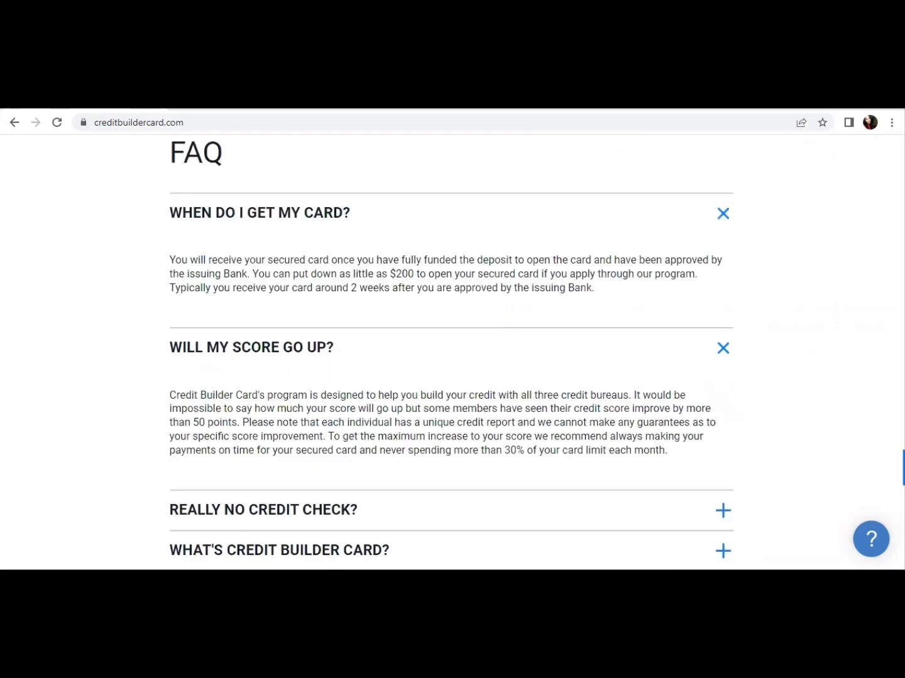
{"action": "scroll", "scroll_direction": "down", "scroll_amount": 3}
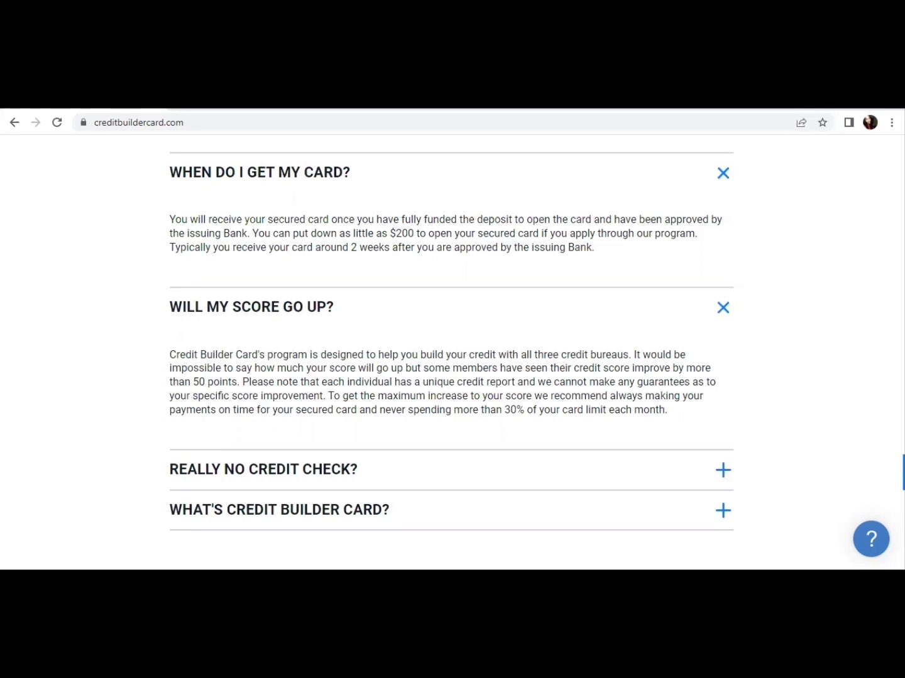
{"action": "mouse_move", "coordinate": [754, 465]}
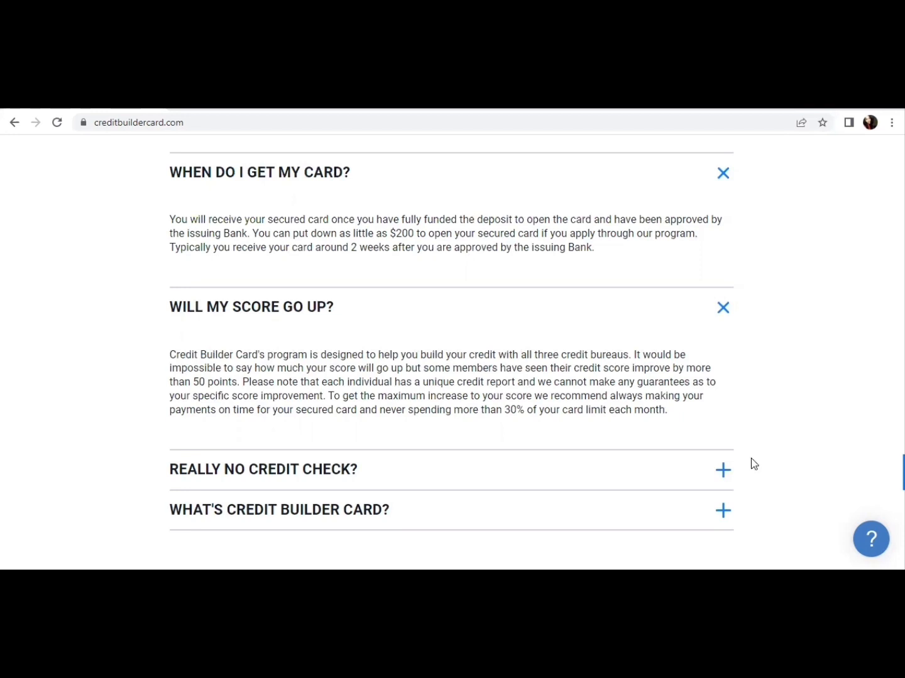
{"action": "left_click", "coordinate": [723, 470]}
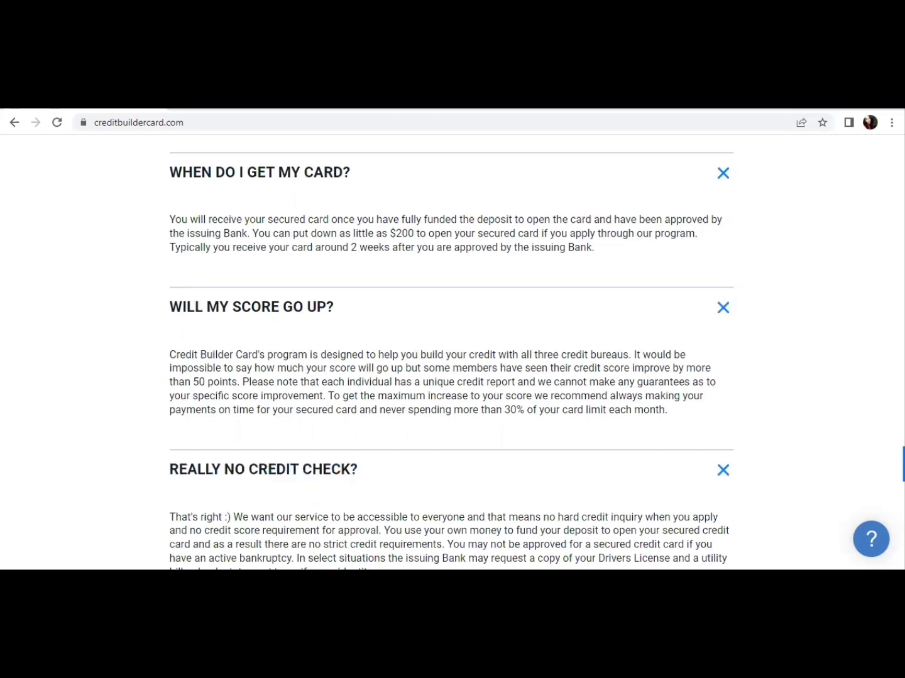
{"action": "scroll", "scroll_direction": "down", "scroll_amount": 3}
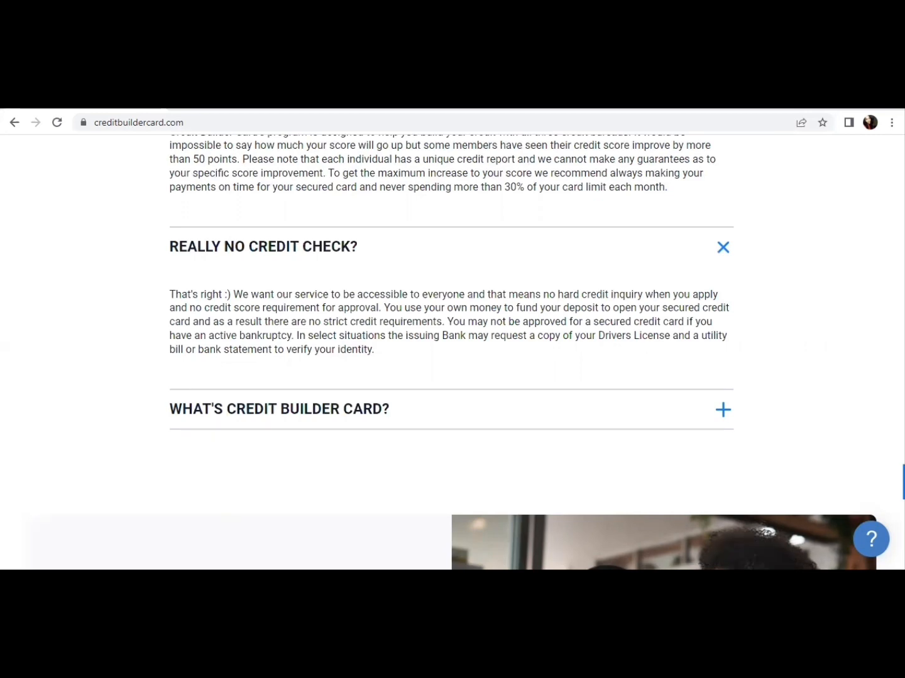
{"action": "mouse_move", "coordinate": [727, 324]}
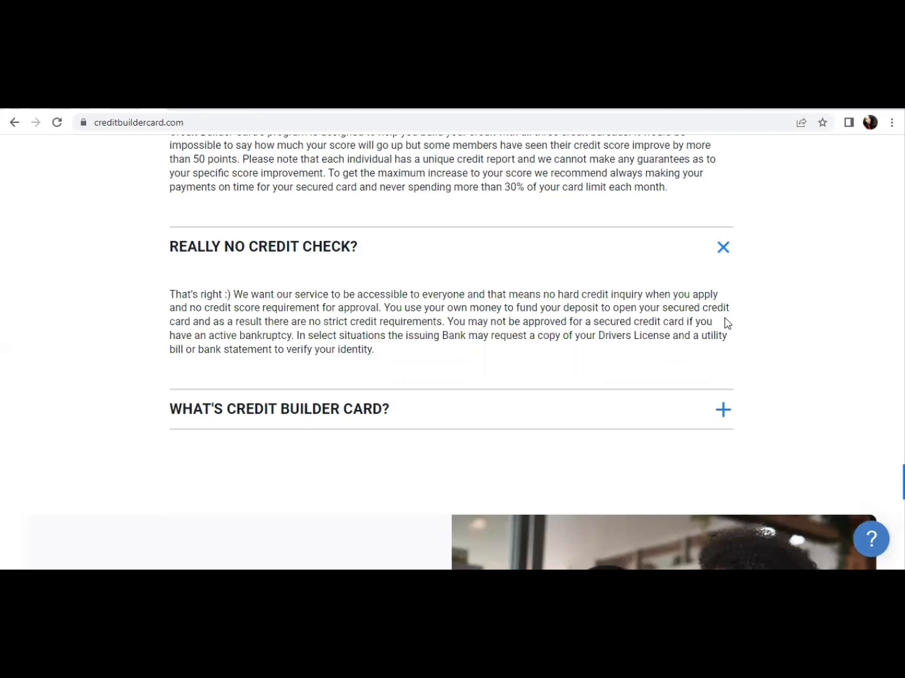
{"action": "mouse_move", "coordinate": [772, 379]}
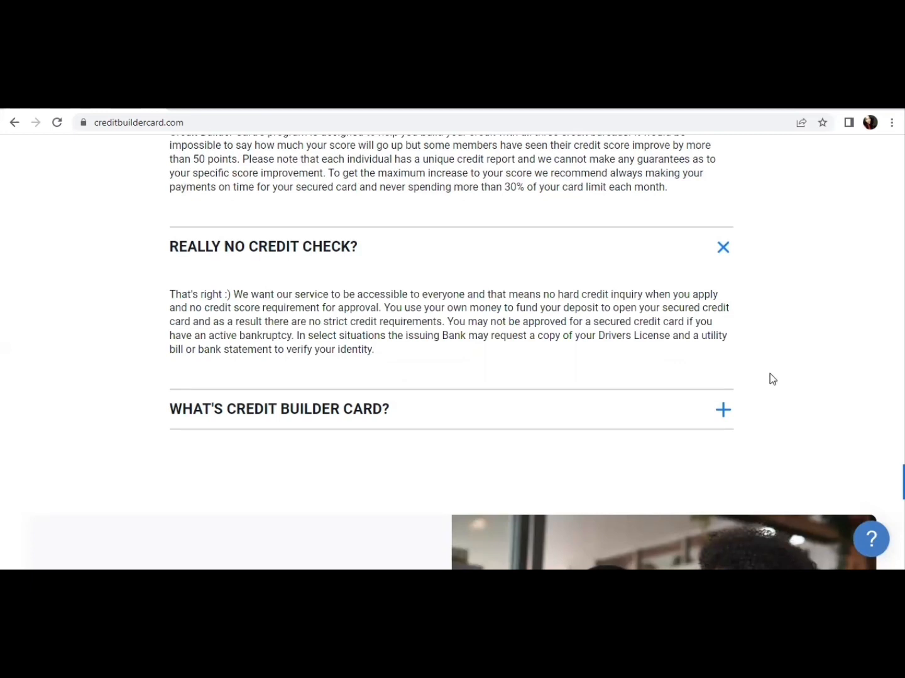
{"action": "mouse_move", "coordinate": [608, 380]}
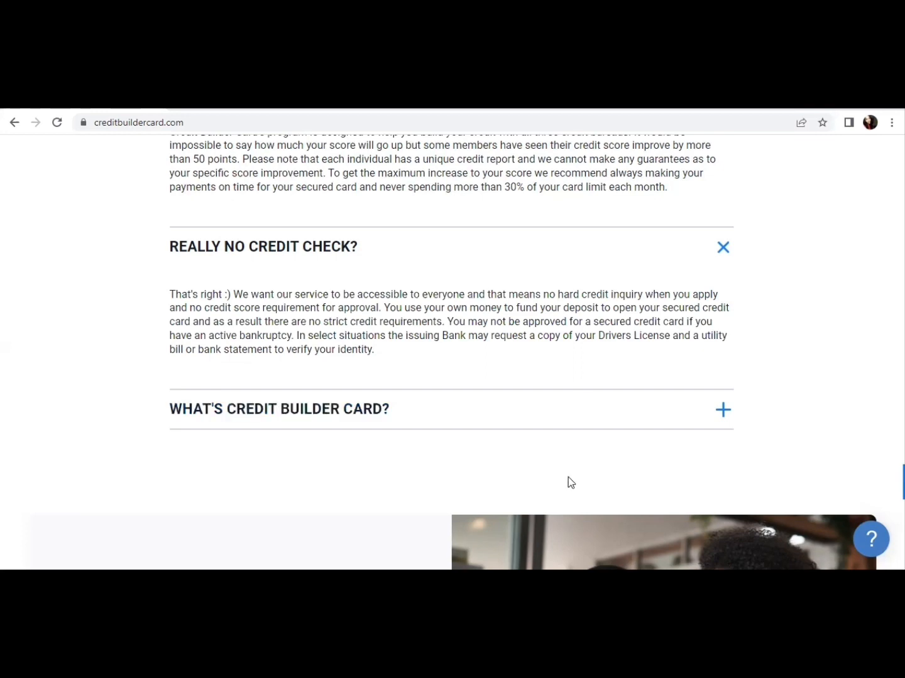
{"action": "mouse_move", "coordinate": [496, 484]}
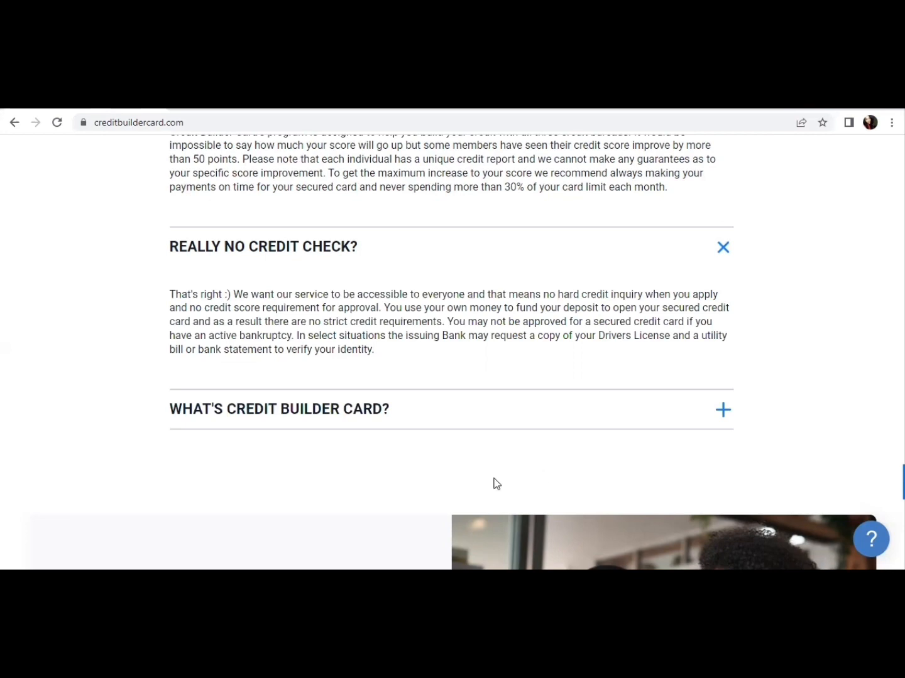
{"action": "mouse_move", "coordinate": [362, 458]}
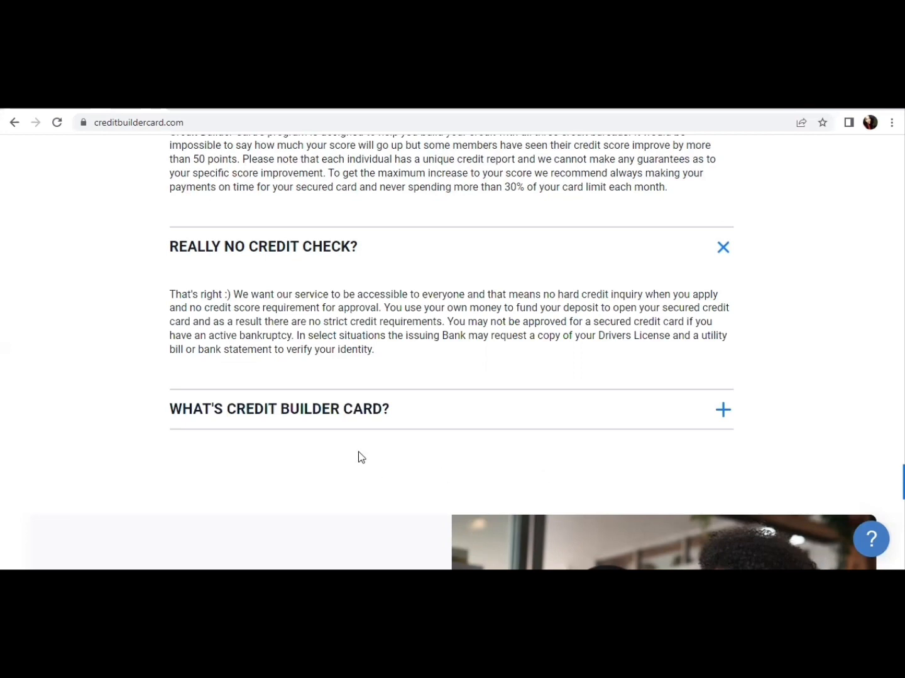
{"action": "mouse_move", "coordinate": [322, 414]}
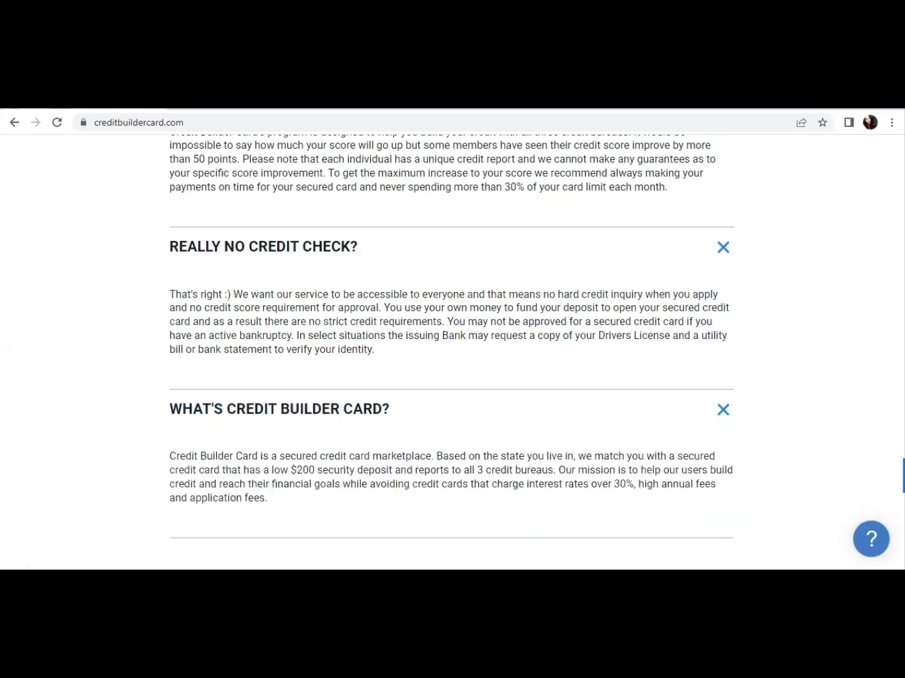
Step: Scroll past the FAQ to the 'Everyone should be able to do more with their money' section
{"action": "scroll", "scroll_direction": "down", "scroll_amount": 3}
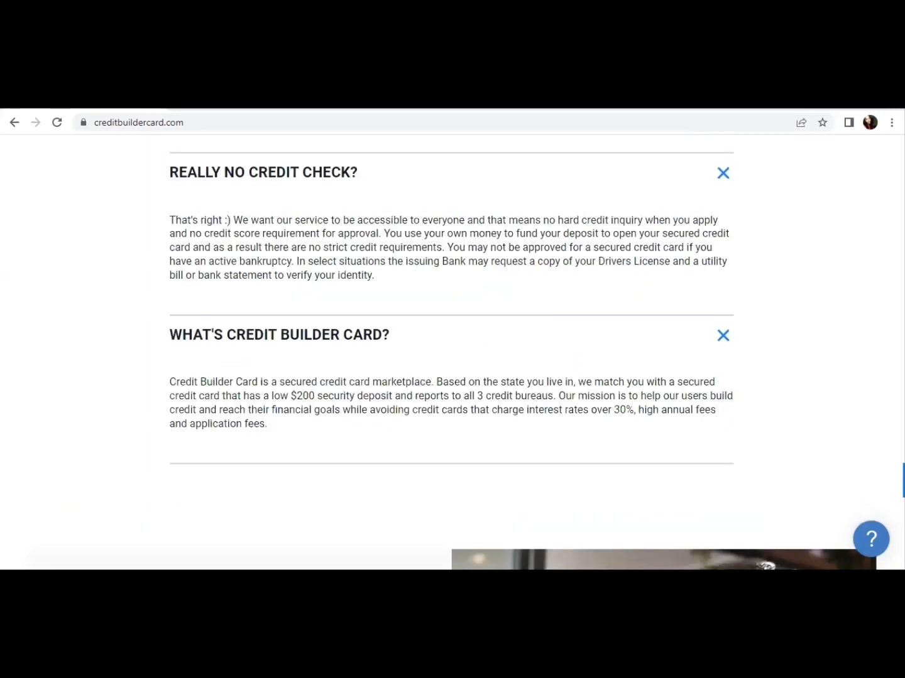
{"action": "scroll", "scroll_direction": "down", "scroll_amount": 3}
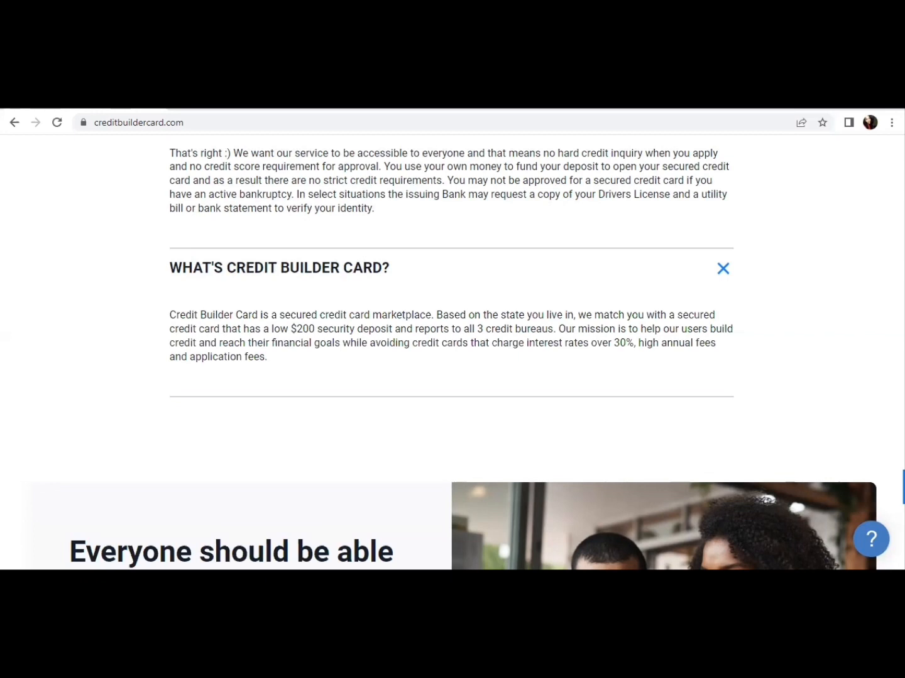
{"action": "scroll", "scroll_direction": "down", "scroll_amount": 3}
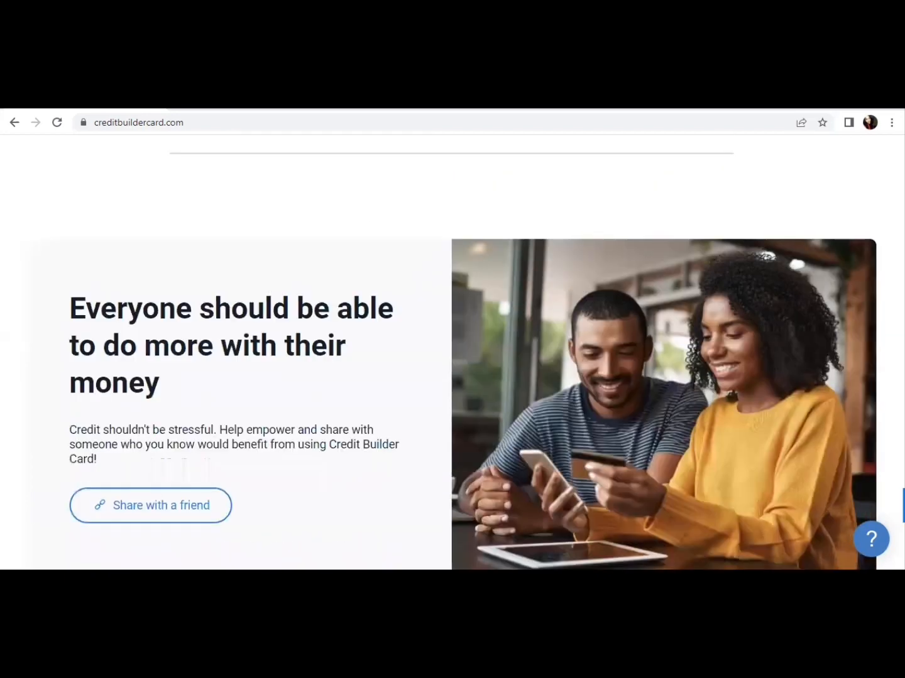
Step: Scroll down to the footer and back up to the 85%, 100,000+ and 5 Years statistics band
{"action": "scroll", "scroll_direction": "up", "scroll_amount": 3}
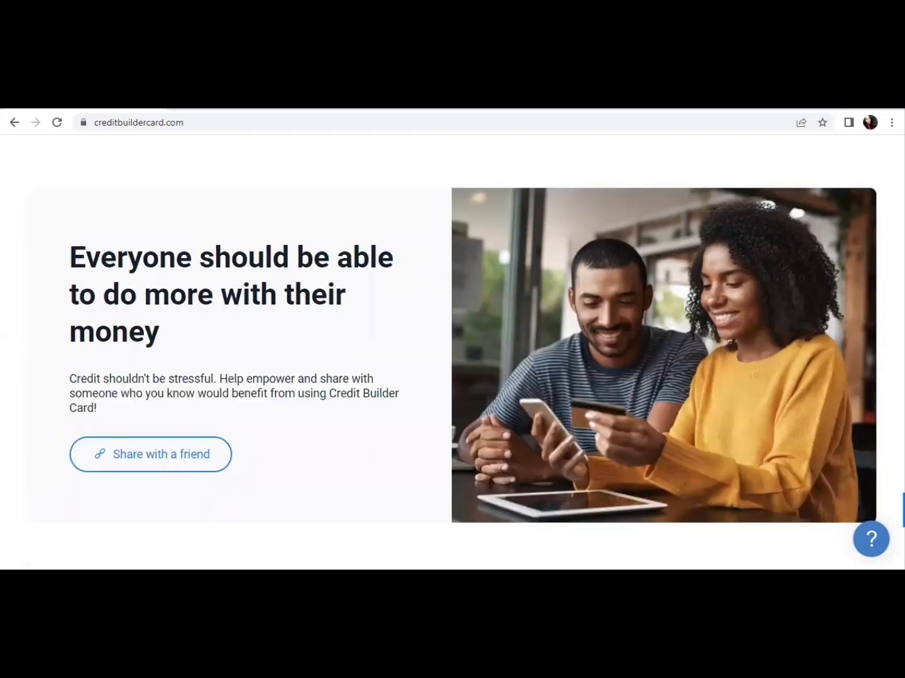
{"action": "scroll", "scroll_direction": "down", "scroll_amount": 3}
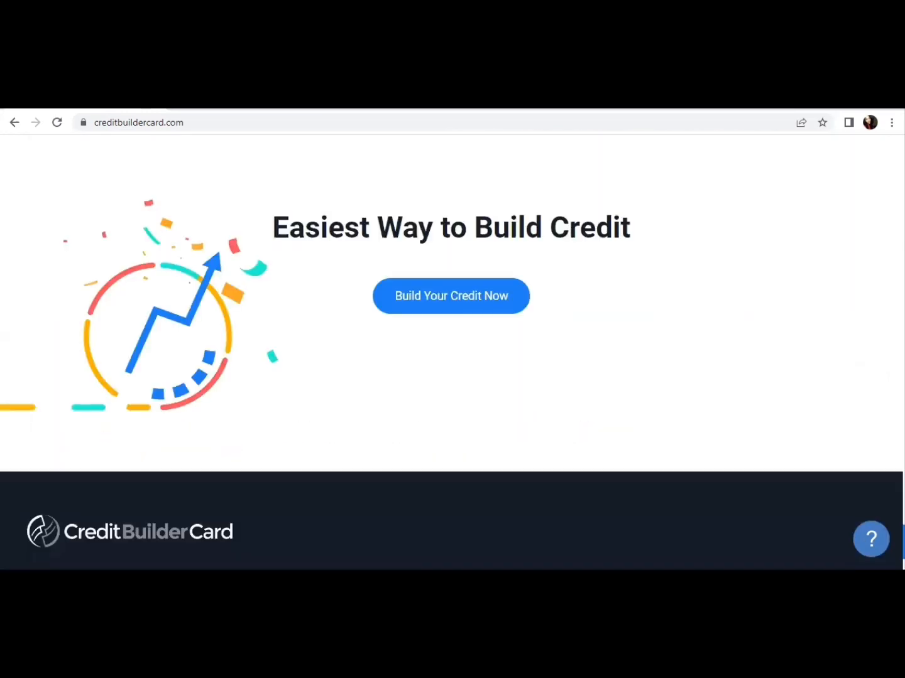
{"action": "scroll", "scroll_direction": "down", "scroll_amount": 3}
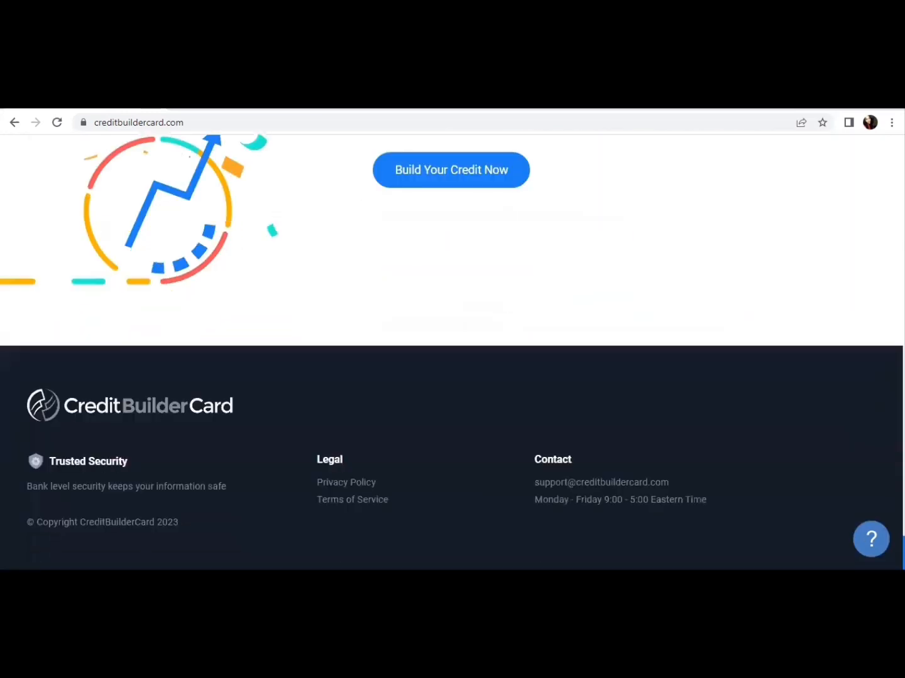
{"action": "scroll", "scroll_direction": "up", "scroll_amount": 3}
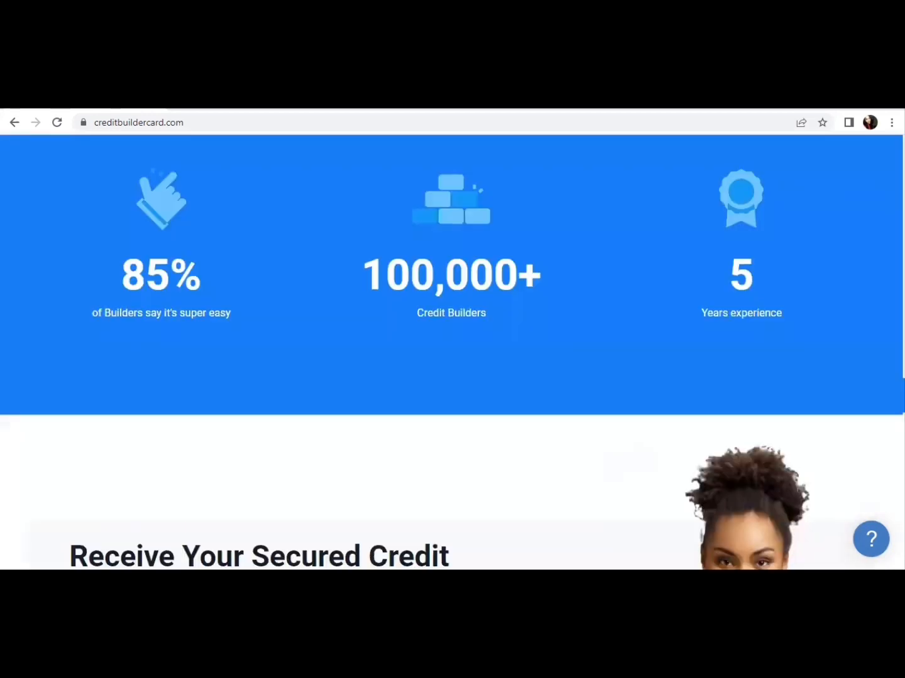
Step: Scroll back up to the 'It's time to build your credit' hero with the score gauge
{"action": "scroll", "scroll_direction": "down", "scroll_amount": 3}
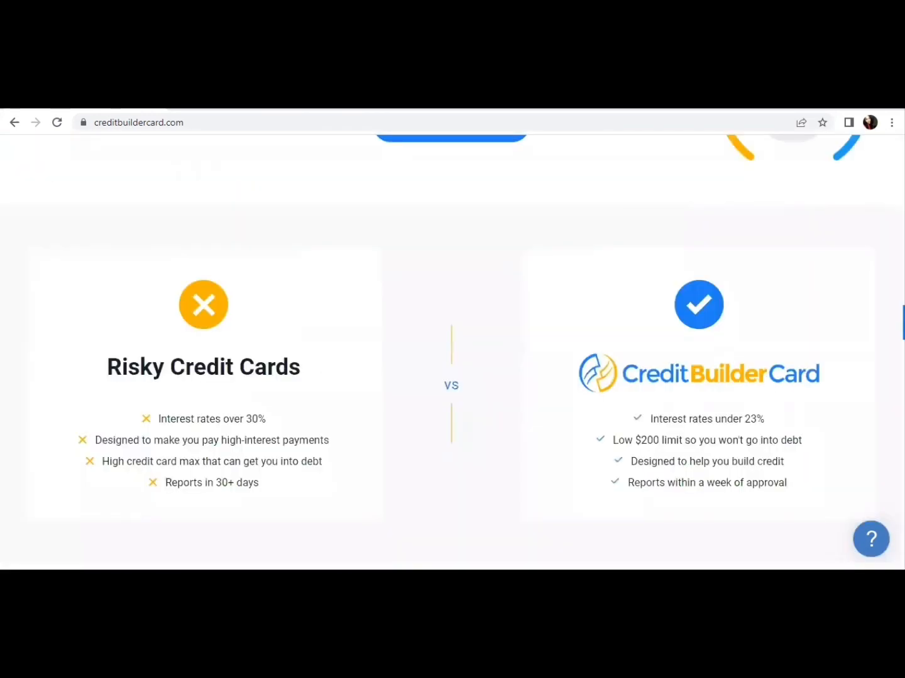
{"action": "scroll", "scroll_direction": "down", "scroll_amount": 3}
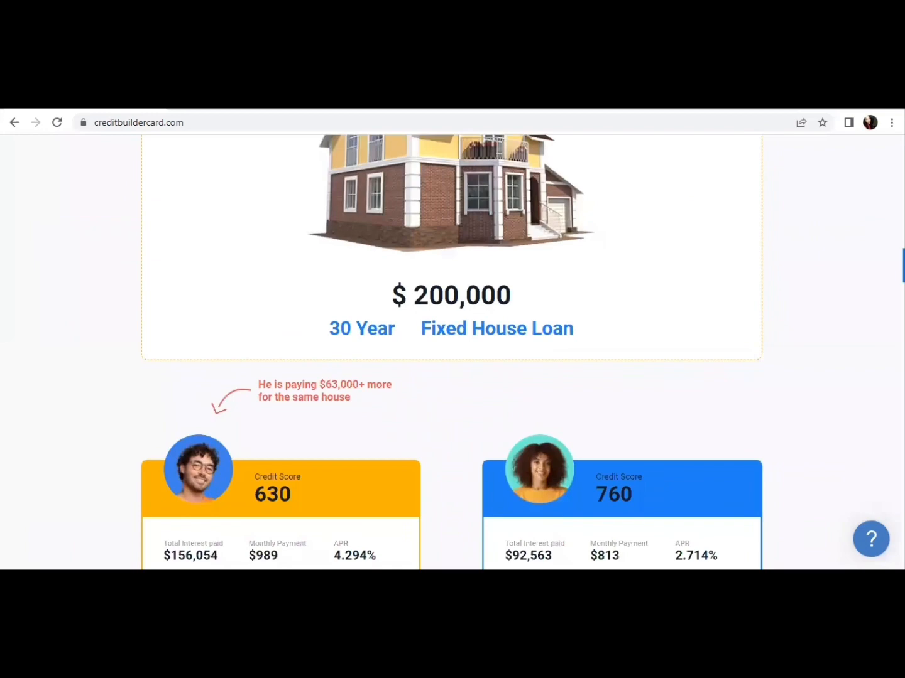
{"action": "scroll", "scroll_direction": "down", "scroll_amount": 3}
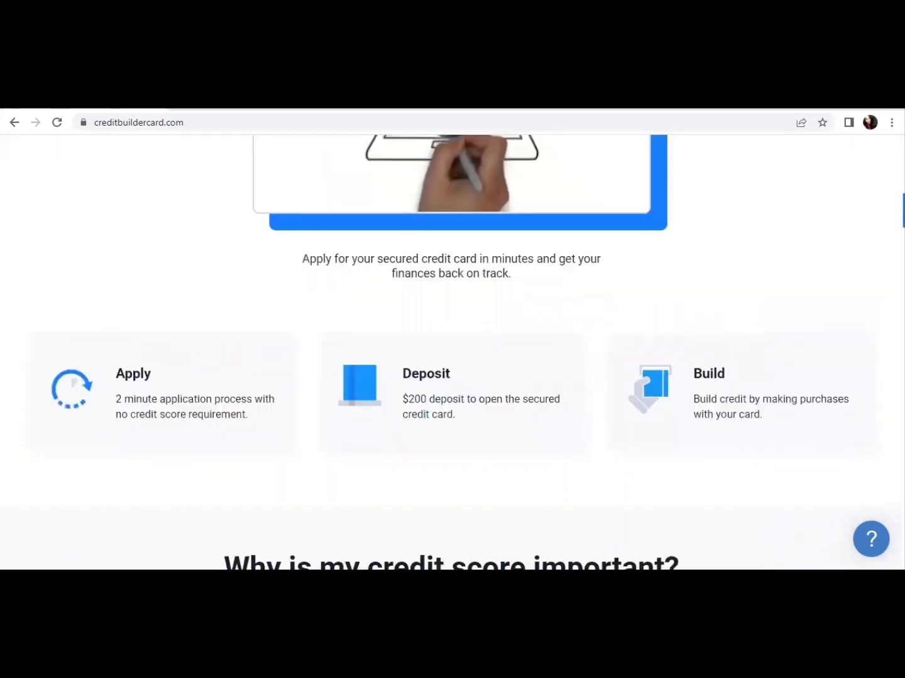
{"action": "scroll", "scroll_direction": "up", "scroll_amount": 3}
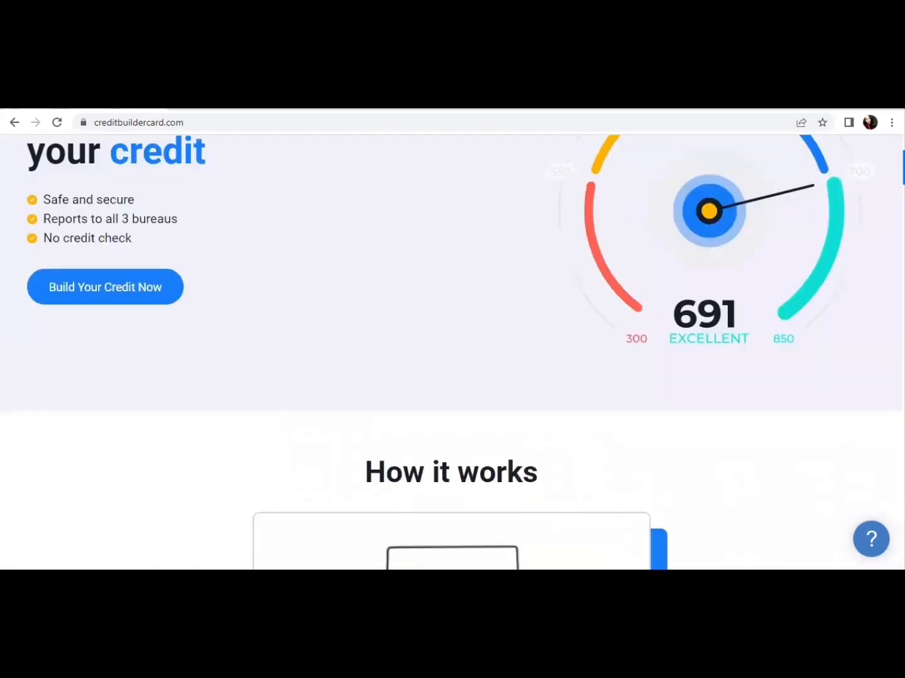
{"action": "scroll", "scroll_direction": "up", "scroll_amount": 3}
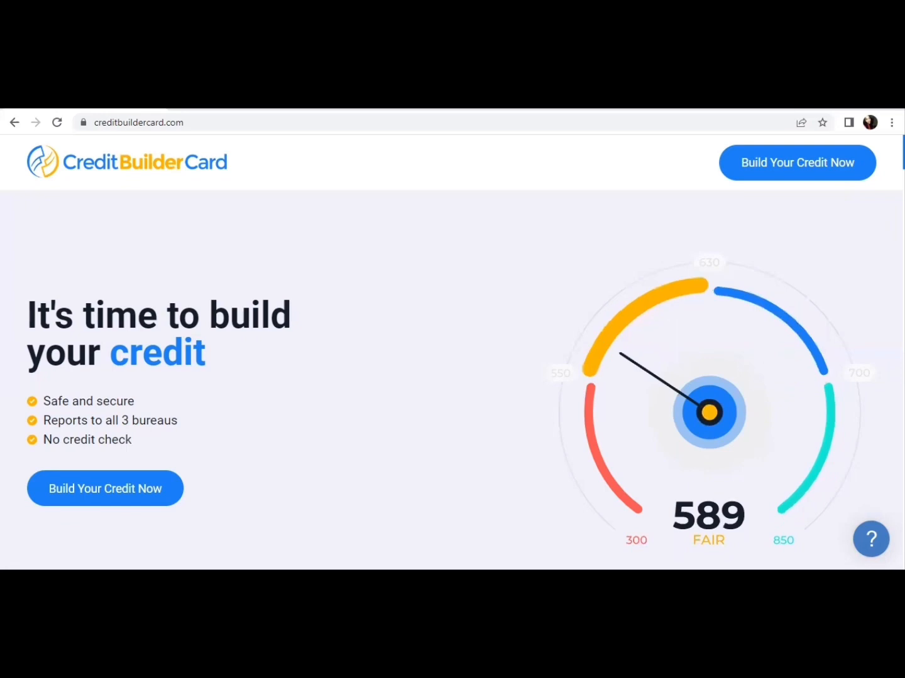
Step: Start the application via the header's 'Build Your Credit Now' button, reaching step 1 of 3
{"action": "scroll", "scroll_direction": "down", "scroll_amount": 3}
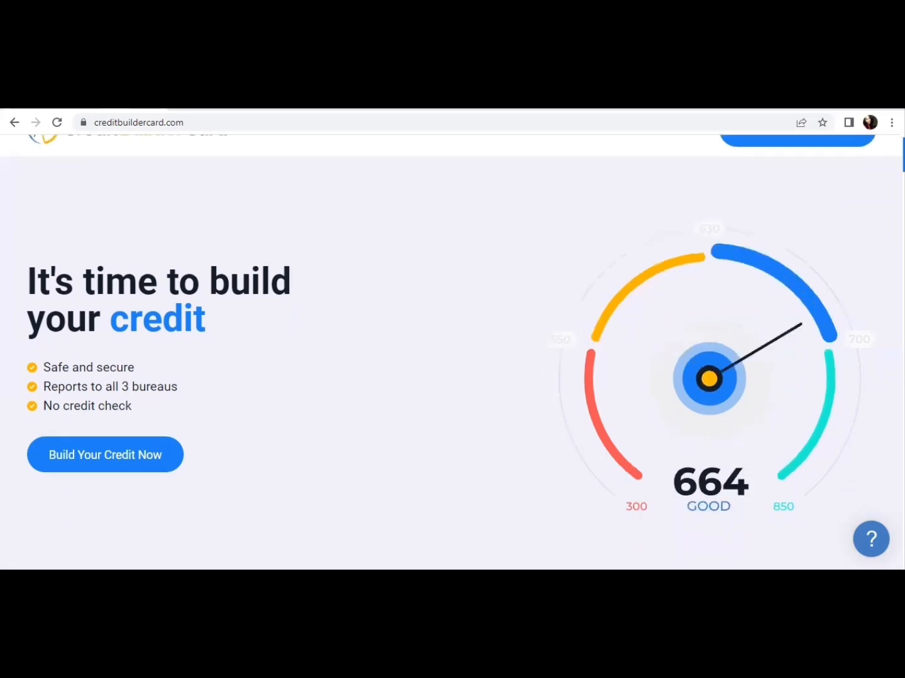
{"action": "scroll", "scroll_direction": "up", "scroll_amount": 3}
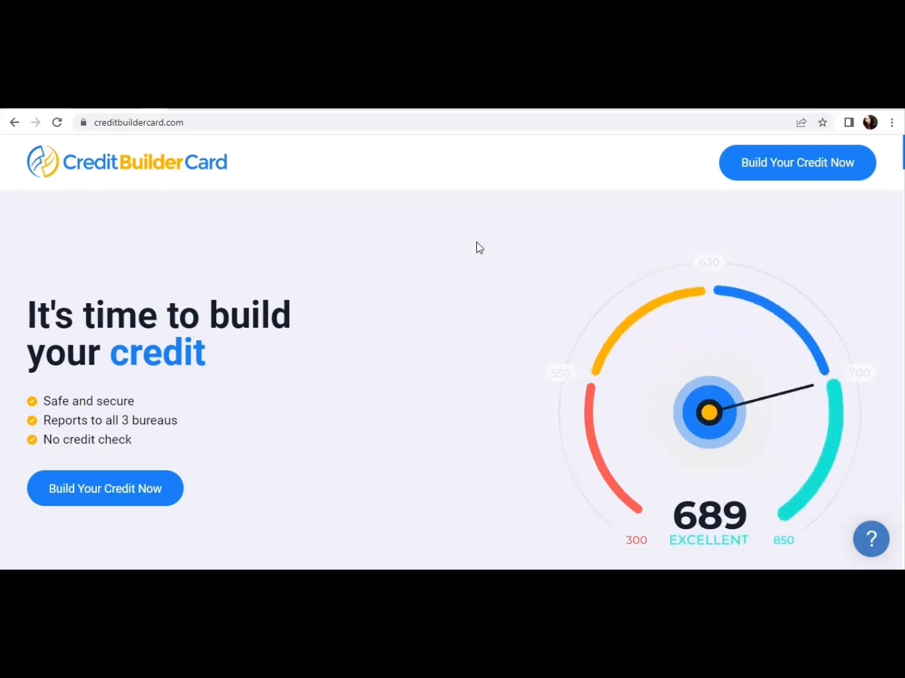
{"action": "mouse_move", "coordinate": [809, 171]}
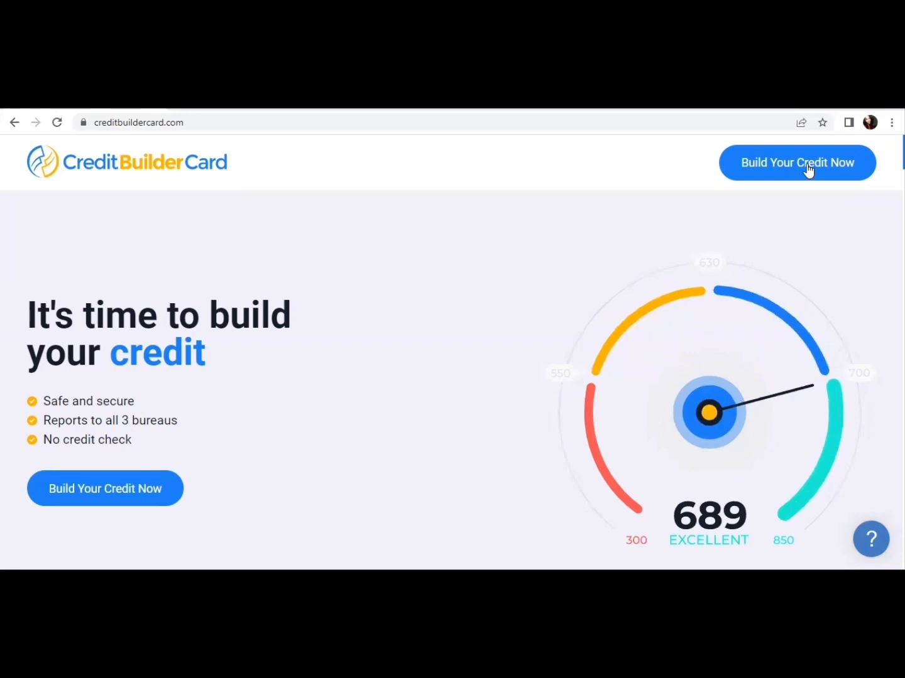
{"action": "left_click", "coordinate": [796, 162]}
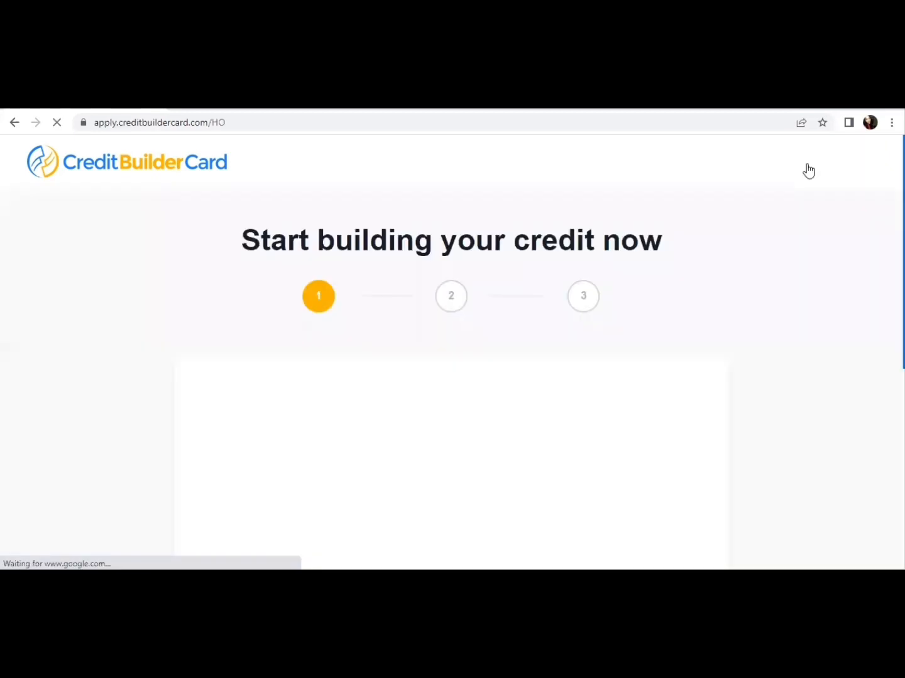